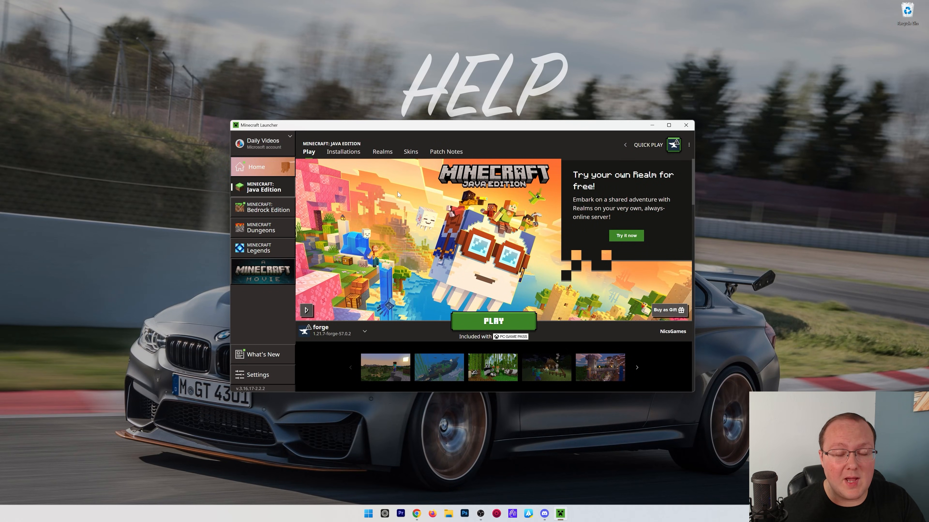
- Switch the launcher to the Installations list showing the Java Edition profiles
{"action": "left_click", "coordinate": [668, 124]}
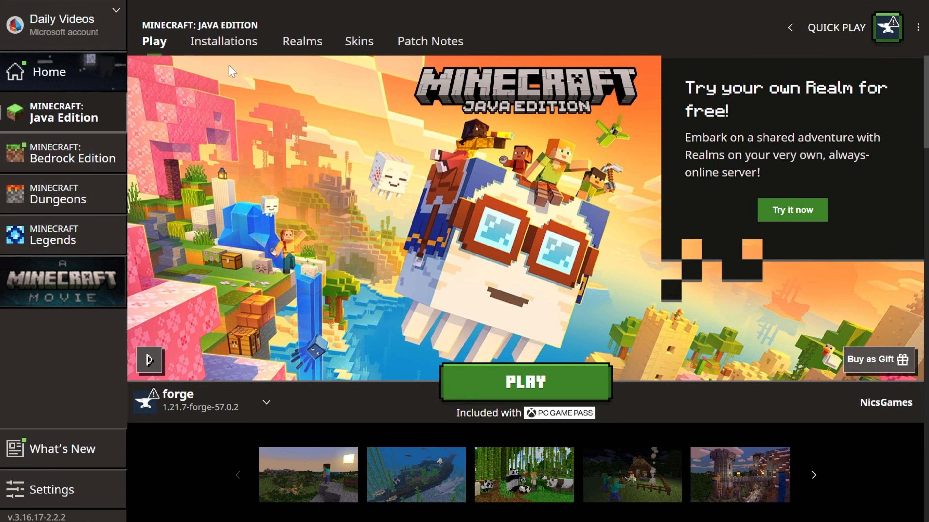
{"action": "left_click", "coordinate": [224, 41]}
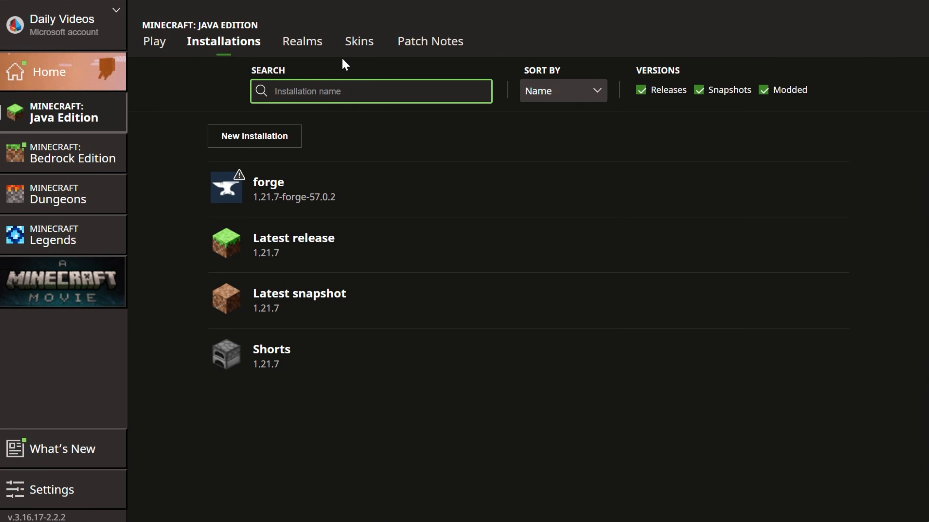
{"action": "mouse_move", "coordinate": [359, 207]}
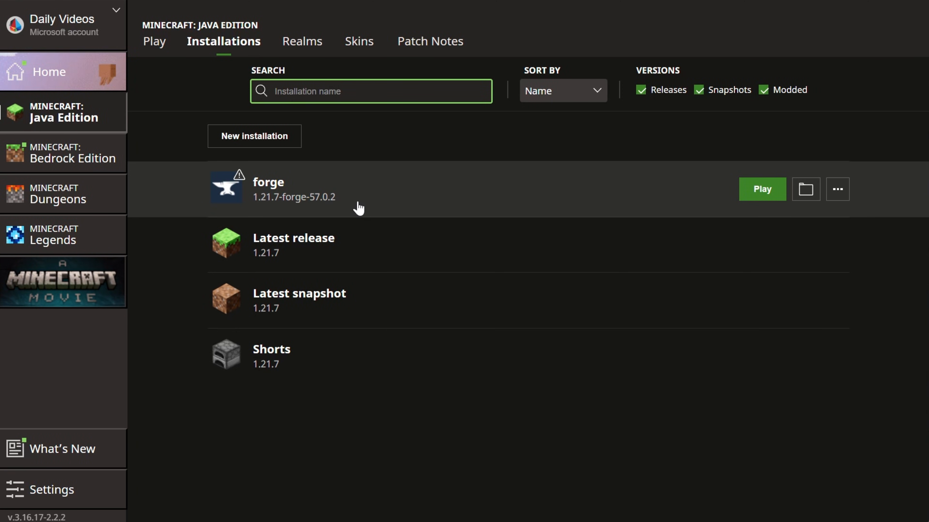
{"action": "mouse_move", "coordinate": [350, 271]}
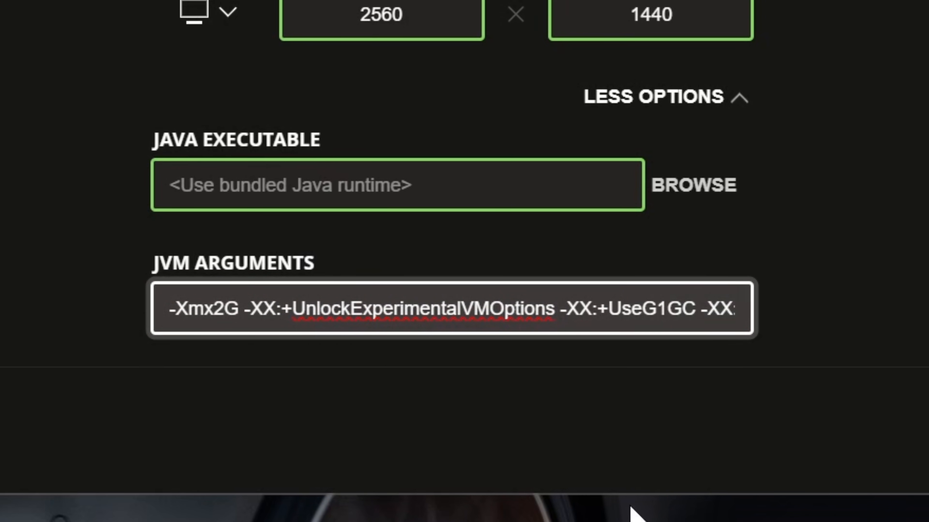
- Edit the JVM arguments, raising the -Xmx memory value from 2G to 6G
{"action": "left_click", "coordinate": [217, 309]}
{"action": "type", "text": "4"}
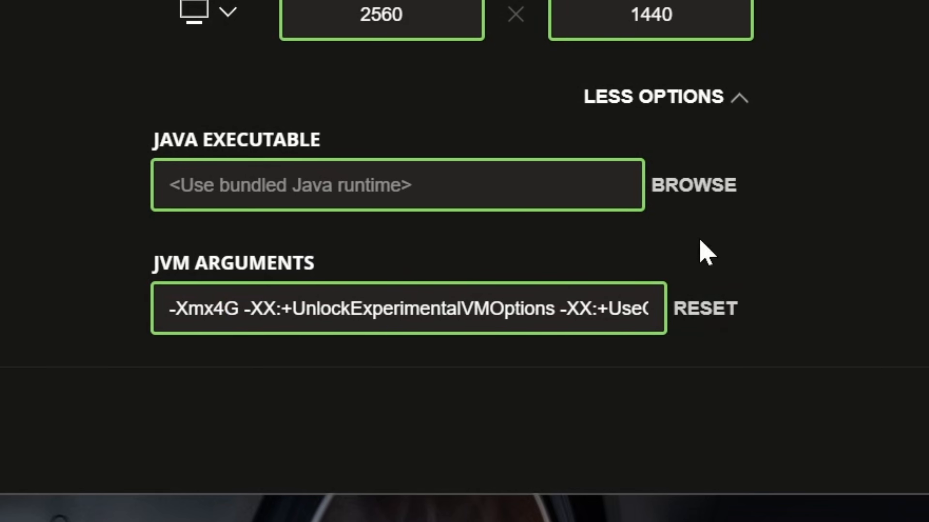
{"action": "type", "text": "6"}
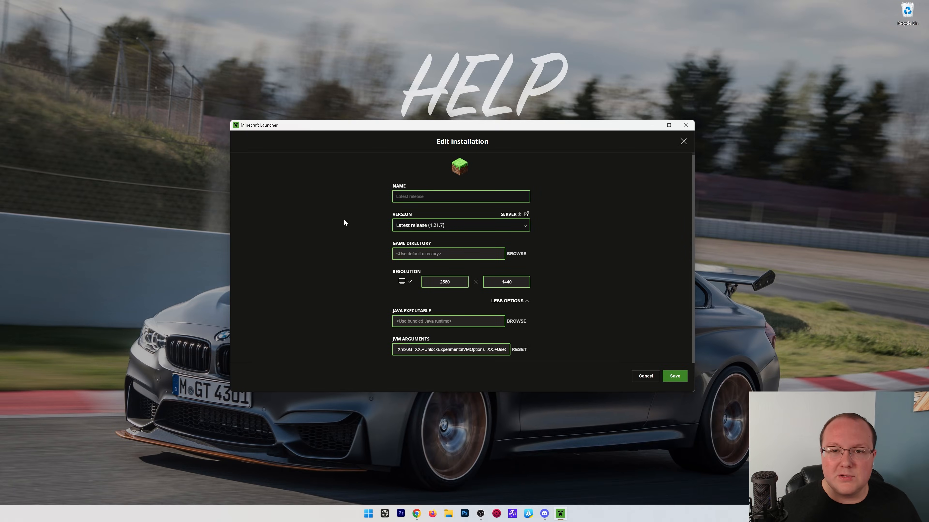
- Launch System Information from the Start menu to read the 64.0 GB installed RAM
{"action": "left_click", "coordinate": [367, 513]}
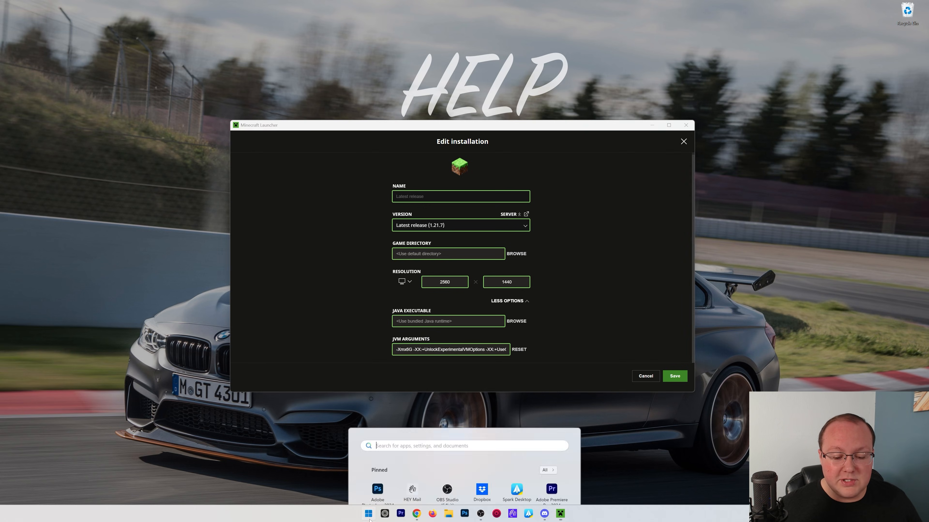
{"action": "left_click", "coordinate": [367, 514]}
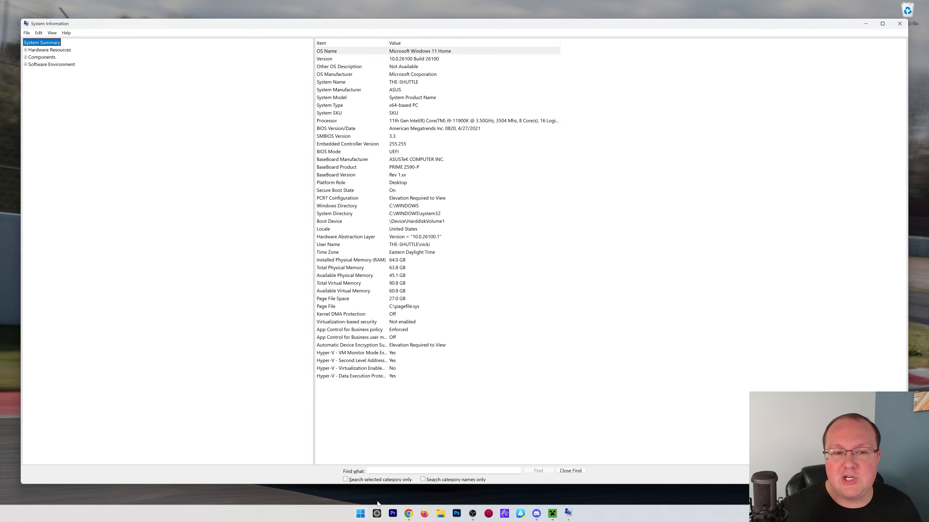
{"action": "mouse_move", "coordinate": [471, 195]}
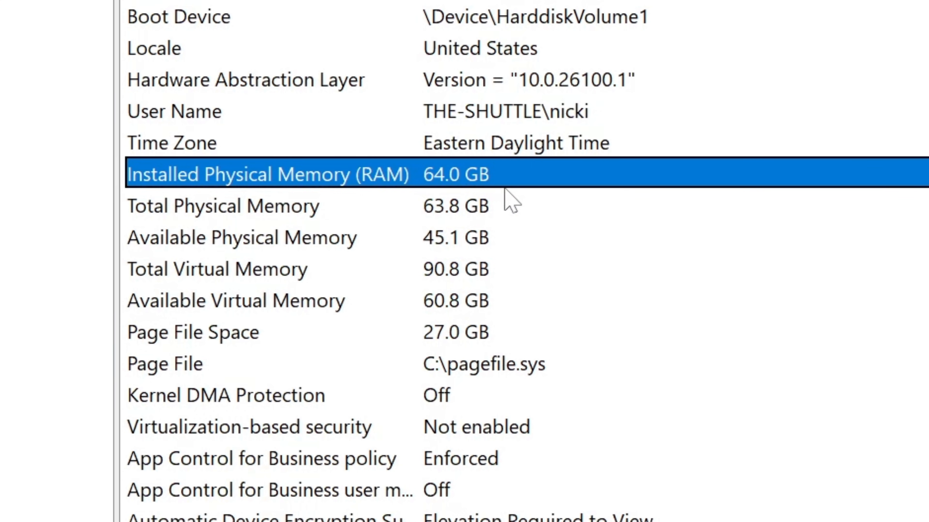
{"action": "mouse_move", "coordinate": [520, 185]}
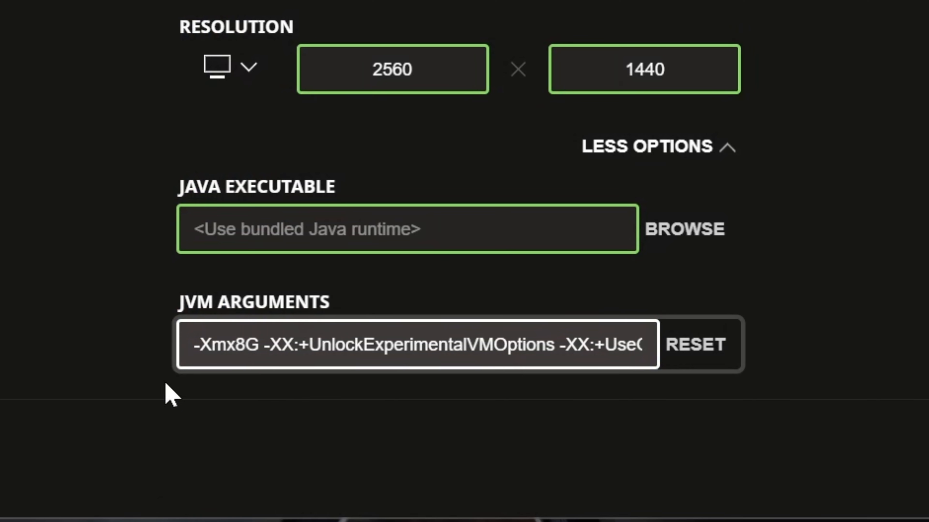
{"action": "mouse_move", "coordinate": [80, 406]}
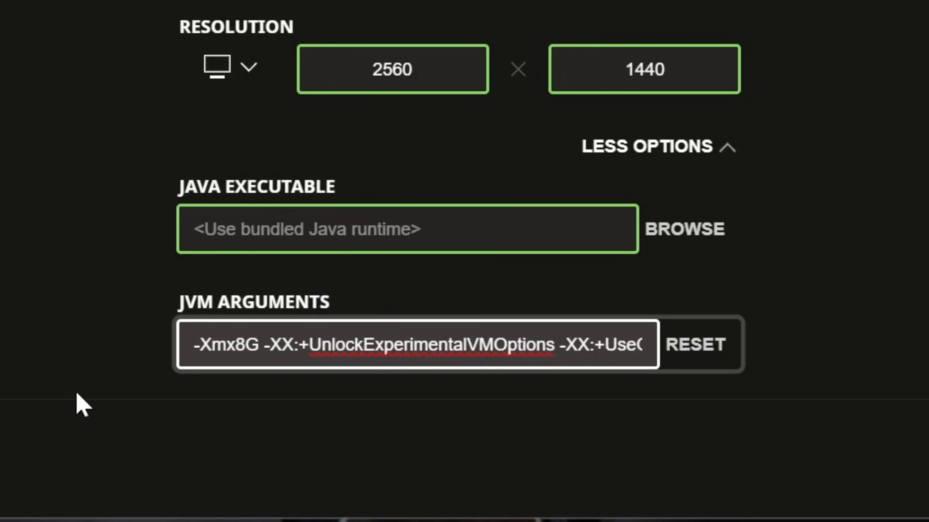
- Change the JVM memory argument so it reads -Xmx4G
{"action": "type", "text": "32"}
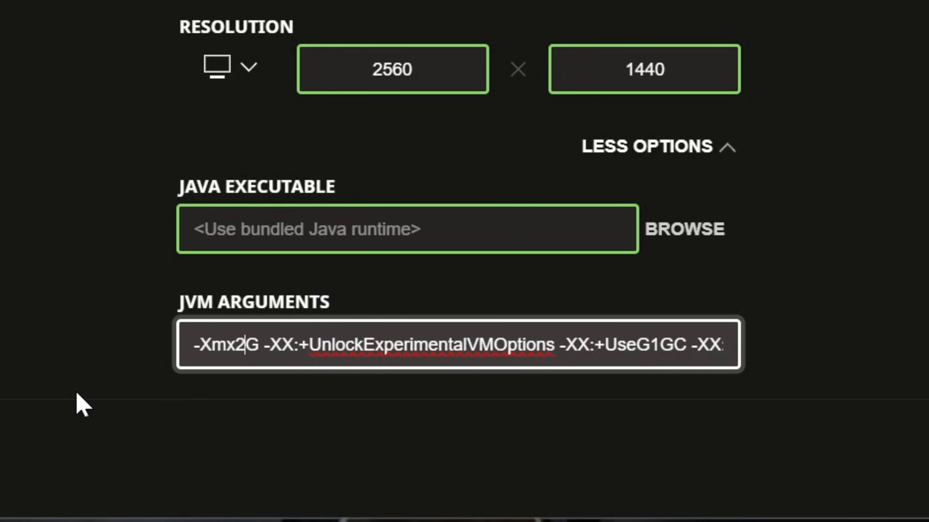
{"action": "type", "text": "4"}
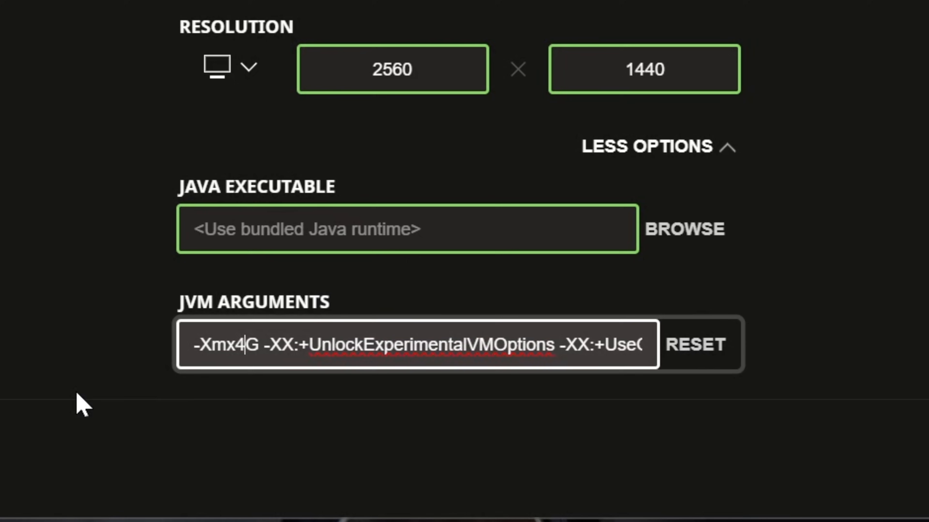
{"action": "scroll", "scroll_direction": "up", "scroll_amount": 3}
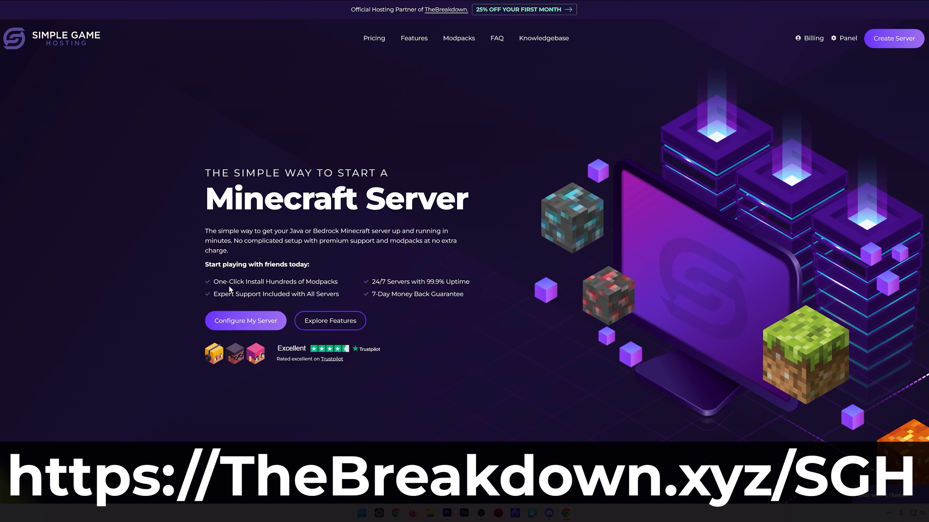
{"action": "mouse_move", "coordinate": [375, 289]}
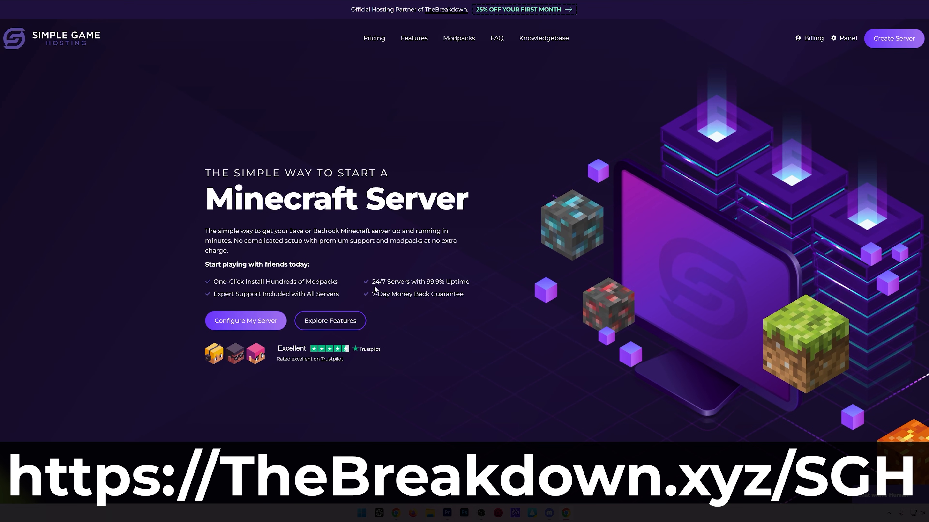
- Browse the Simple Game Hosting homepage and switch between modpack sources in its installer panel
{"action": "scroll", "scroll_direction": "down", "scroll_amount": 3}
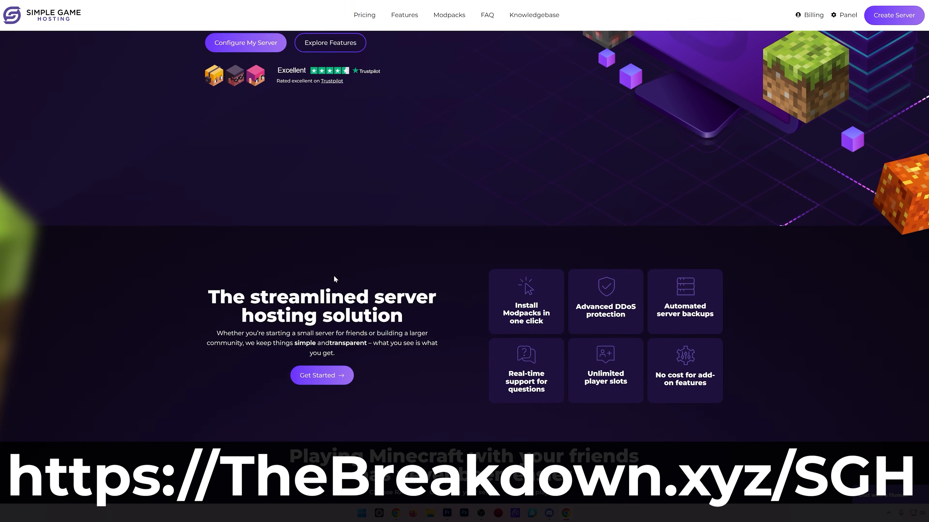
{"action": "scroll", "scroll_direction": "down", "scroll_amount": 3}
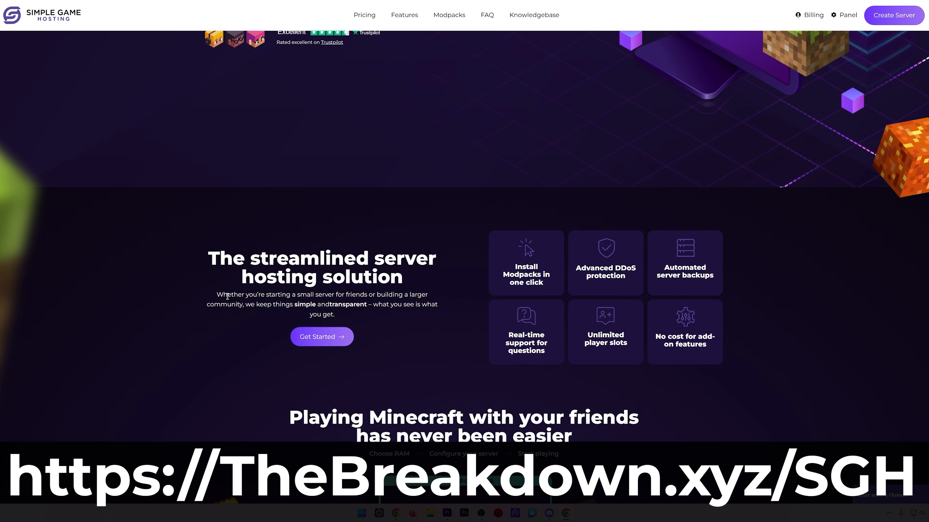
{"action": "mouse_move", "coordinate": [398, 348]}
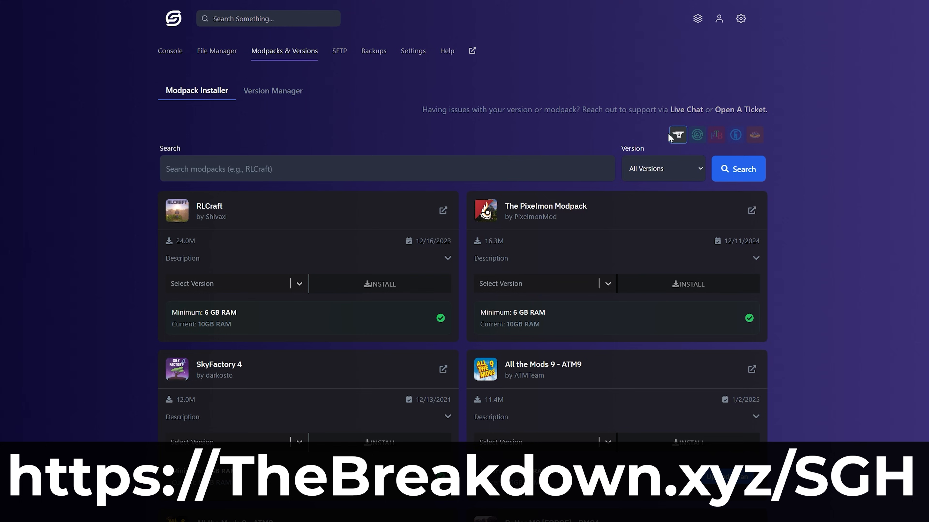
{"action": "left_click", "coordinate": [715, 135]}
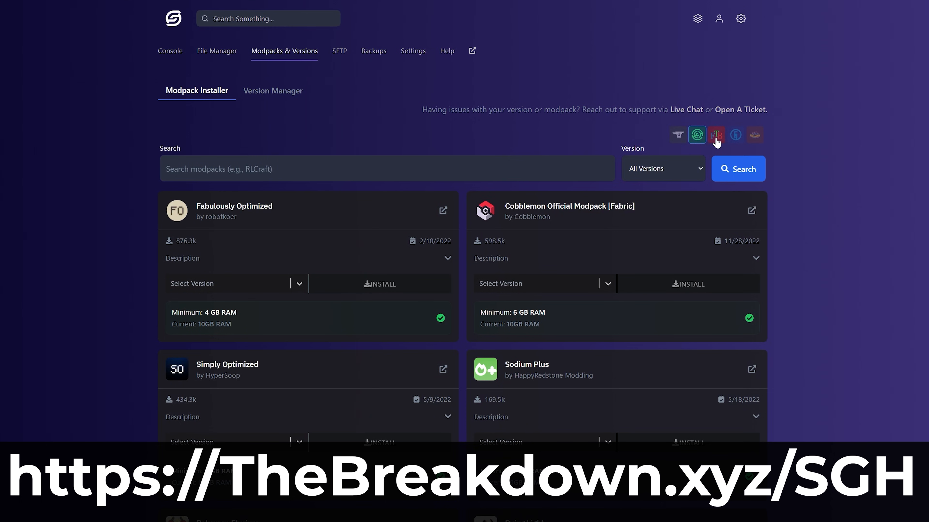
{"action": "left_click", "coordinate": [734, 135]}
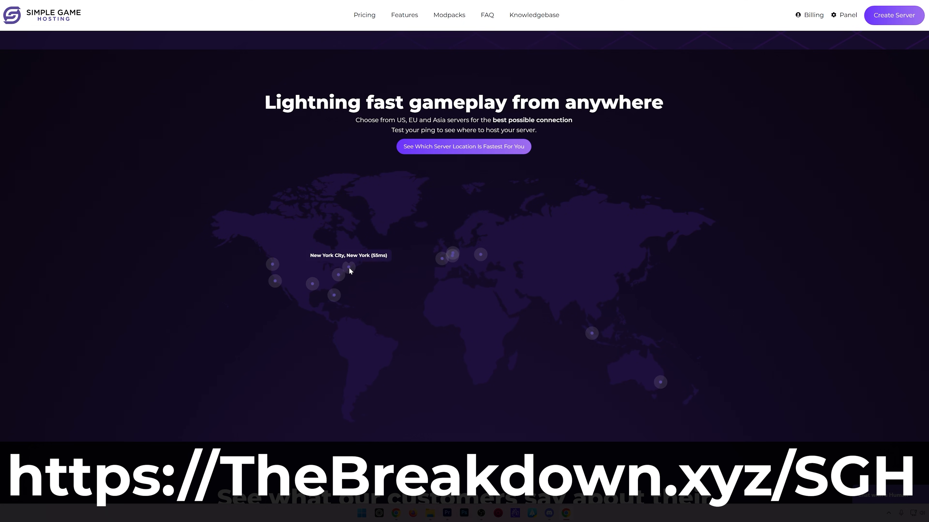
{"action": "mouse_move", "coordinate": [332, 298]}
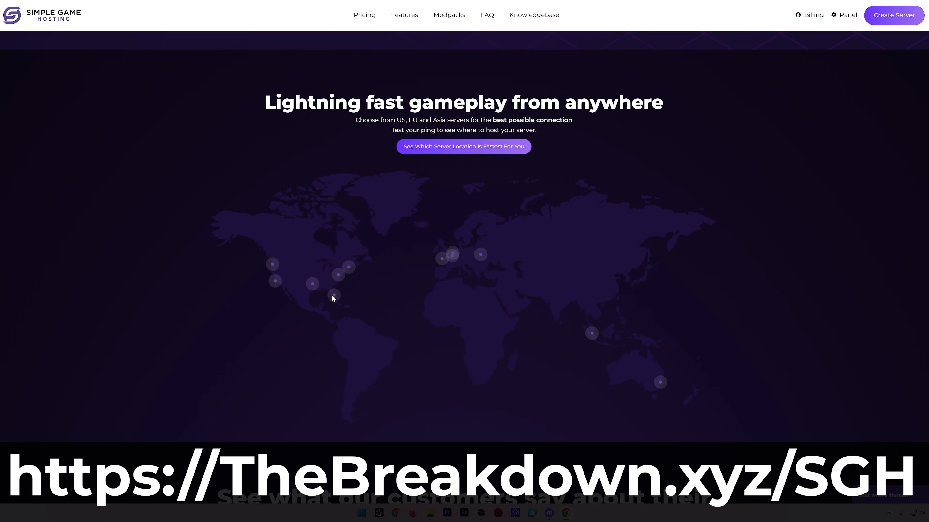
- Visit the hosting site's Knowledgebase help center and scan its articles
{"action": "left_click", "coordinate": [533, 15]}
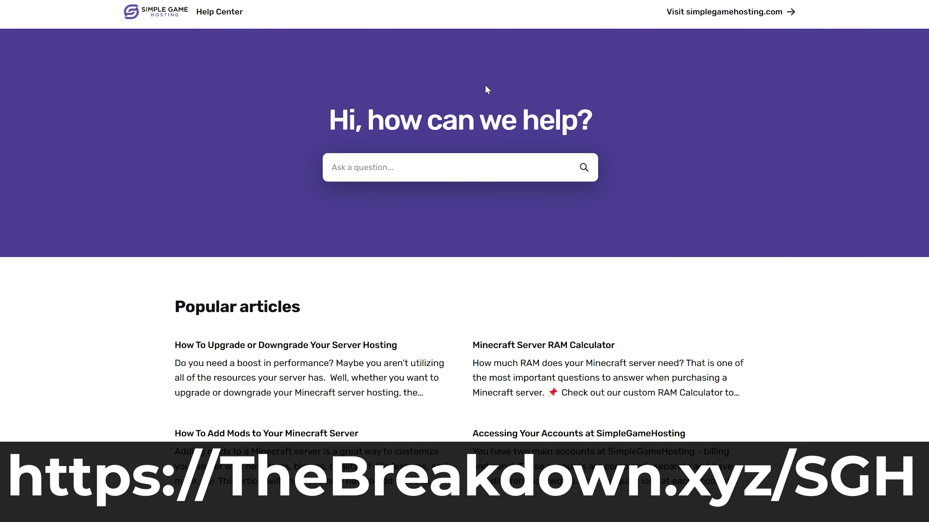
{"action": "mouse_move", "coordinate": [71, 365]}
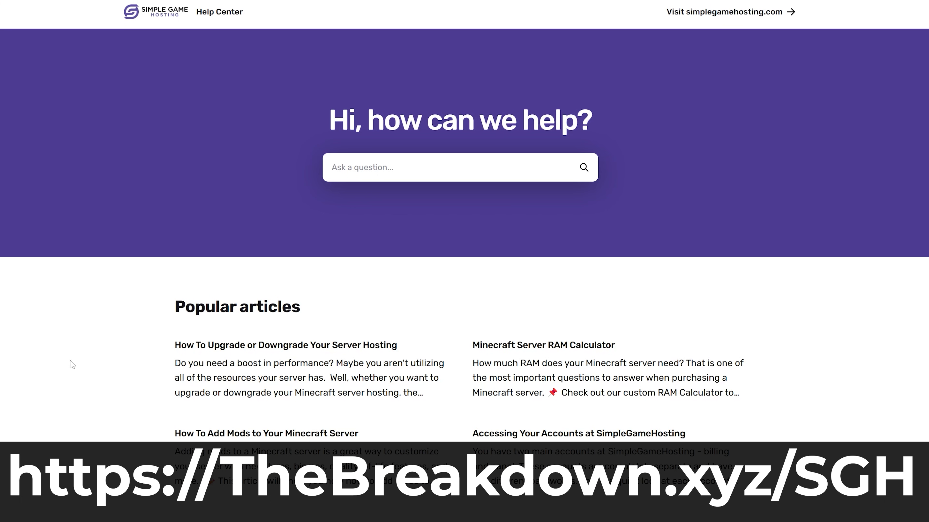
{"action": "scroll", "scroll_direction": "down", "scroll_amount": 3}
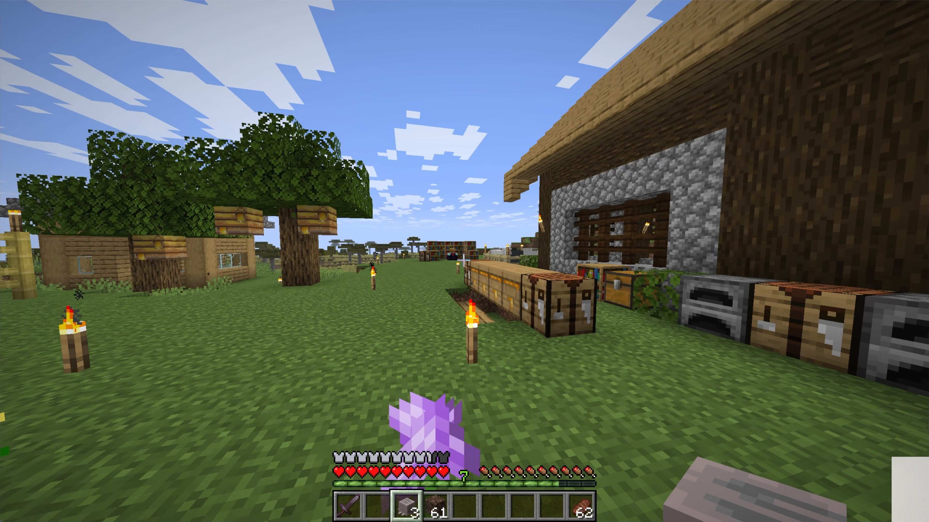
- Show the F3 debug overlay confirming the Mem line reads out of 4096 MB
{"action": "key", "text": "F3"}
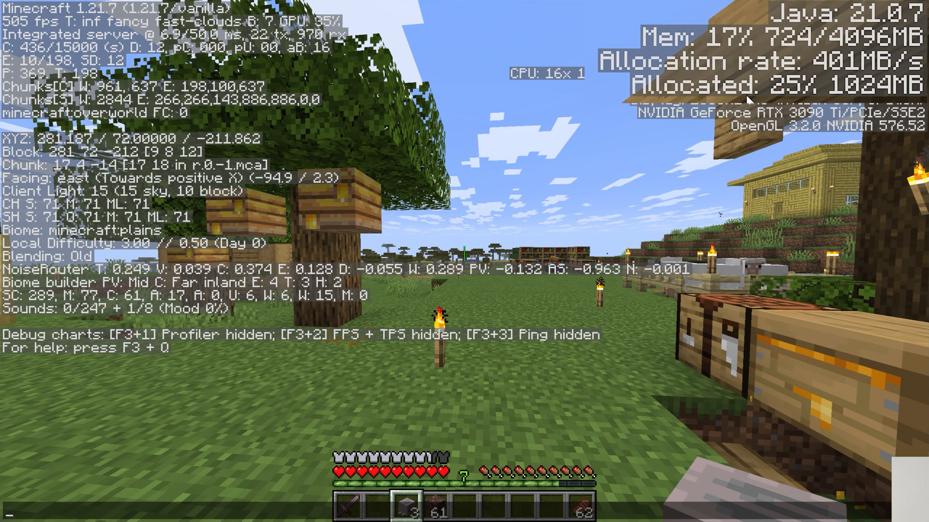
{"action": "mouse_move", "coordinate": [654, 50]}
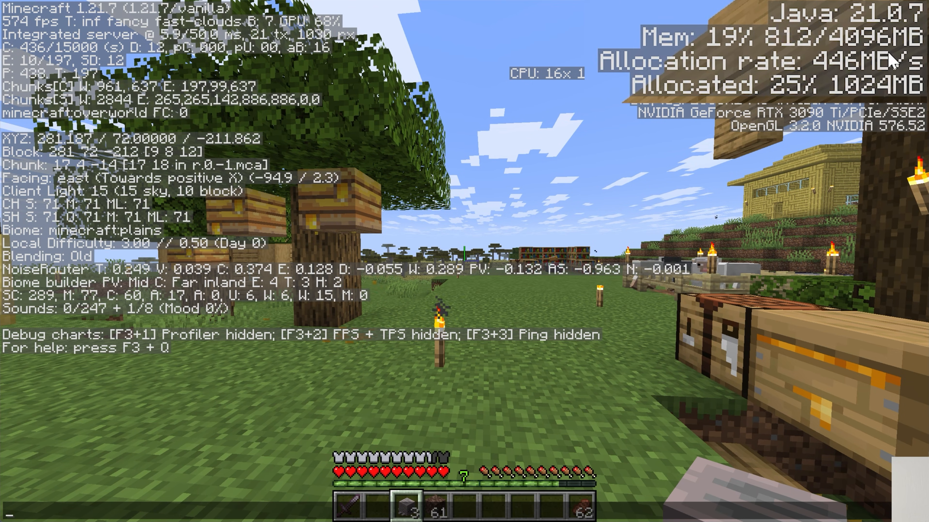
{"action": "mouse_move", "coordinate": [612, 67]}
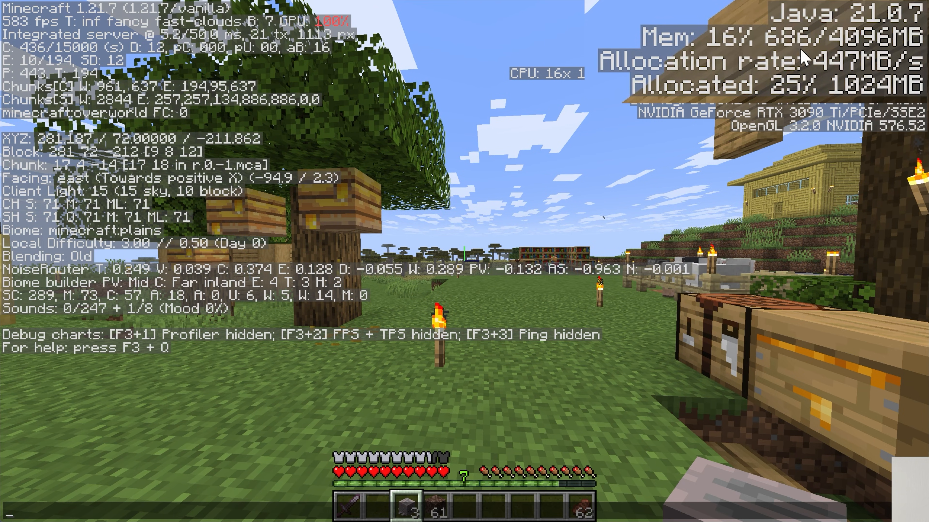
{"action": "mouse_move", "coordinate": [575, 121]}
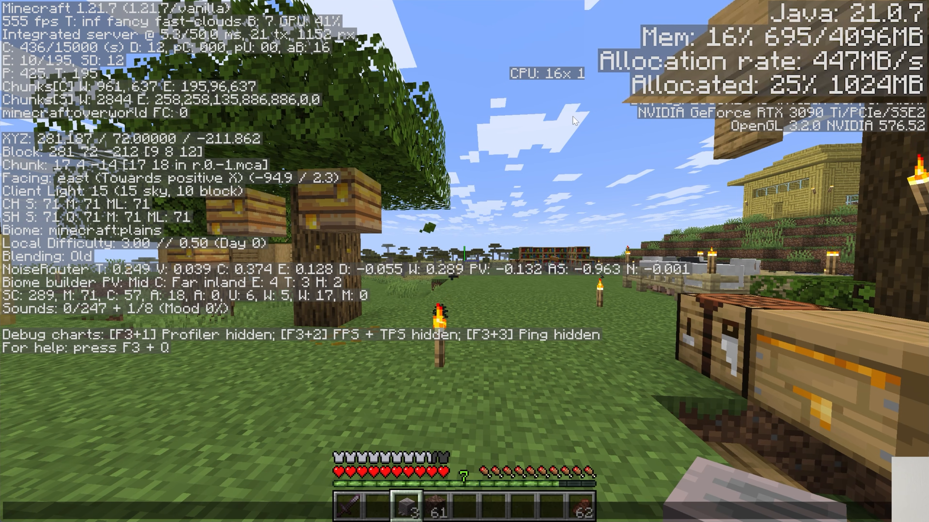